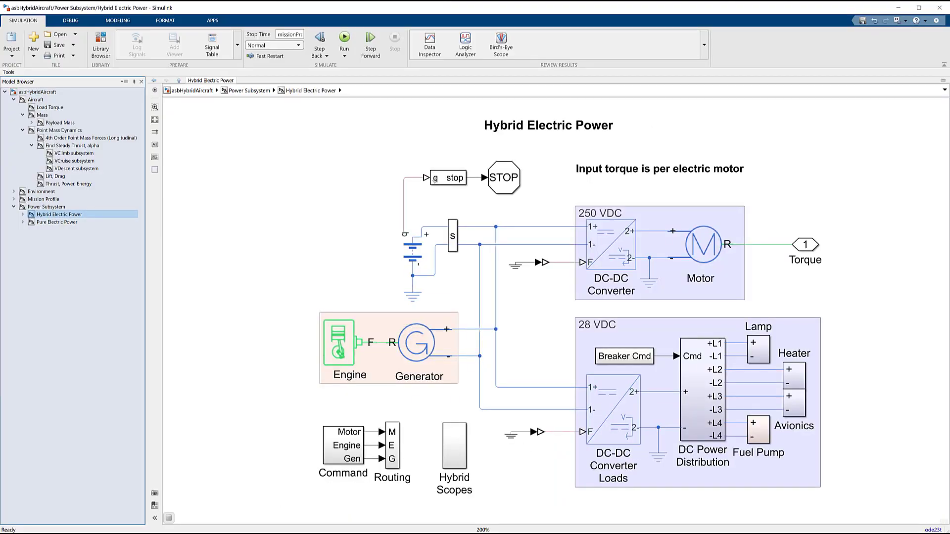
- Select Hybrid Electric Power under the Power Subsystem in the Model Browser
{"action": "left_click", "coordinate": [57, 221]}
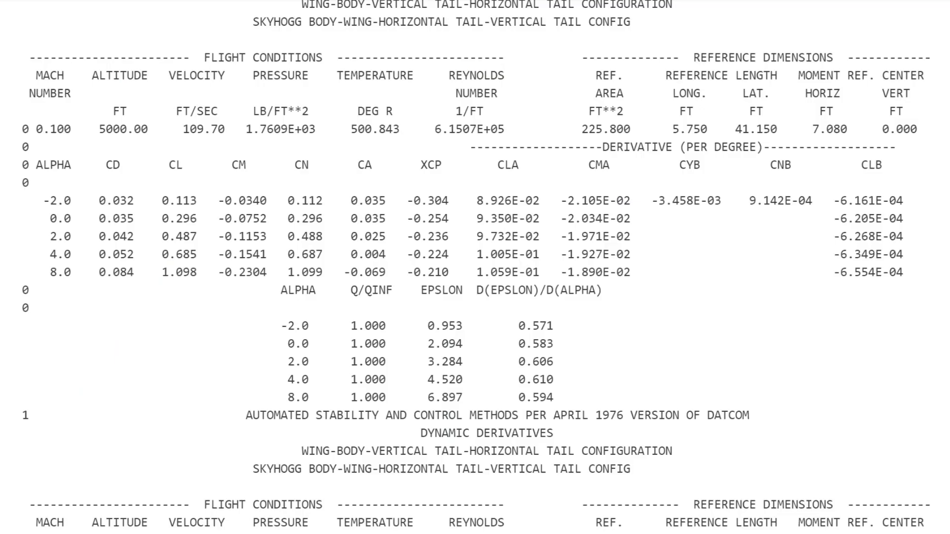
- Show the 6DOF ECEF (Quaternion) block parameters in the HL-20 Vehicle subsystem
{"action": "scroll", "scroll_direction": "down", "scroll_amount": 3}
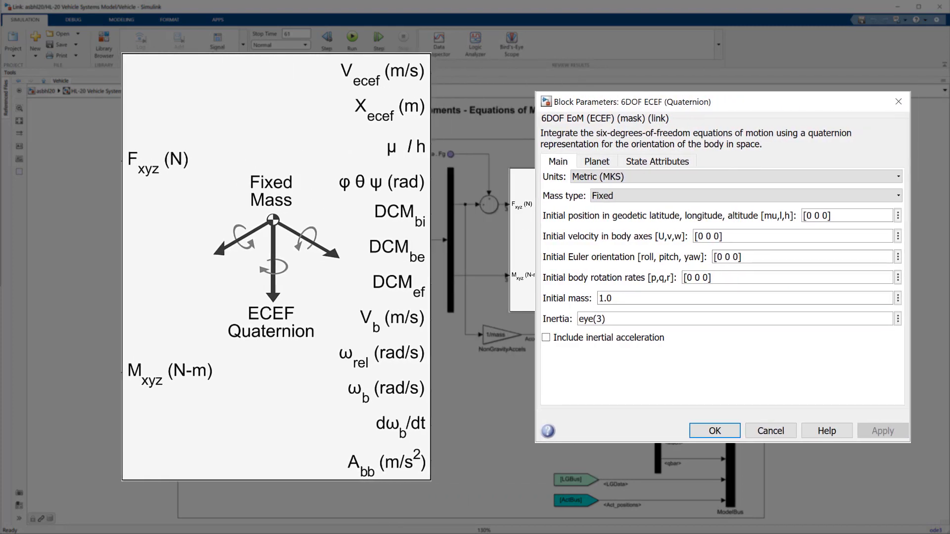
{"action": "left_click", "coordinate": [713, 430]}
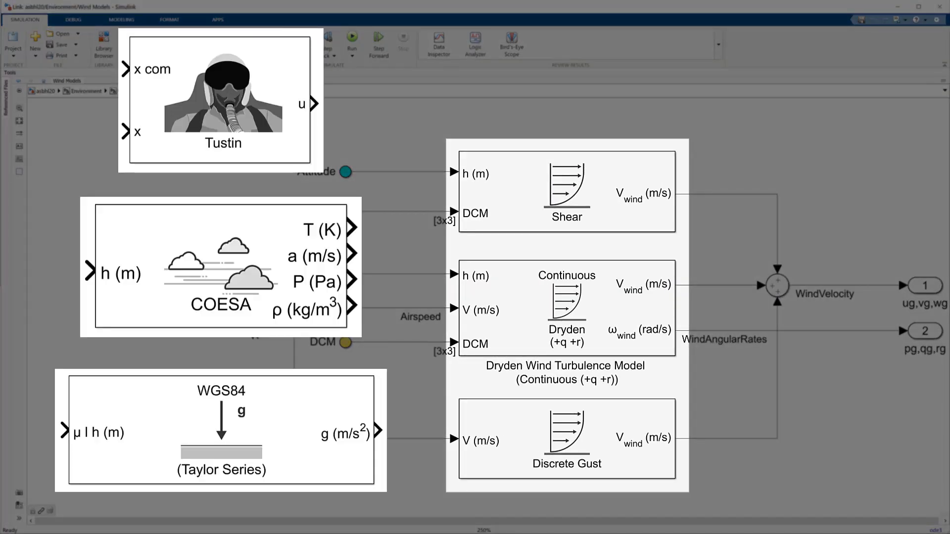
- Navigate to the Environment > Wind Models subsystem of the HL-20 model
{"action": "left_click", "coordinate": [350, 41]}
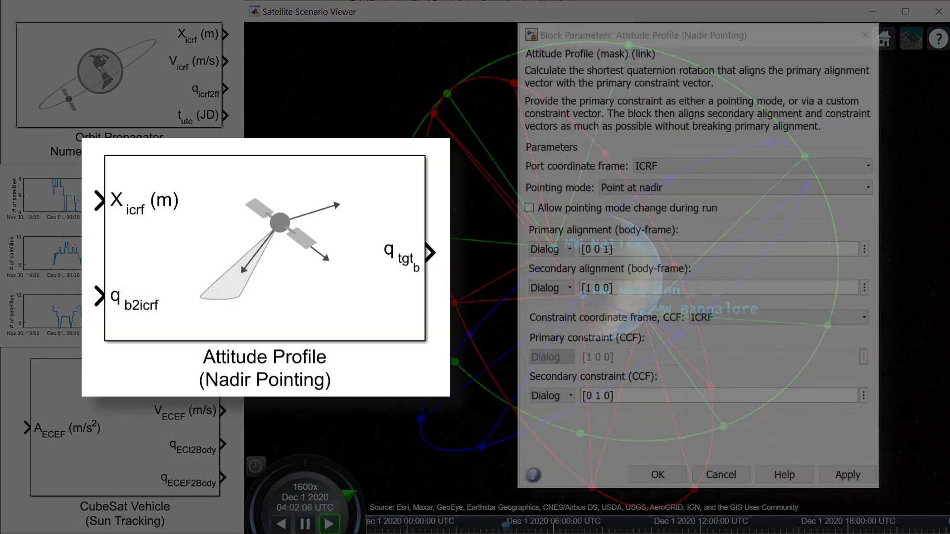
- Point the attitude profile at the Sun, then run asbQuadcopter with its Instrument Panel gauges
{"action": "left_click", "coordinate": [734, 187]}
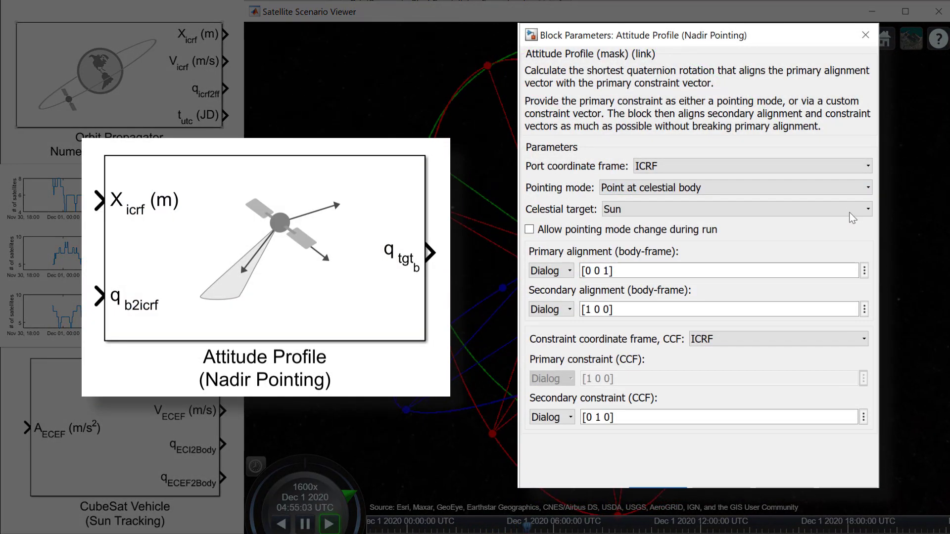
{"action": "left_click", "coordinate": [733, 187]}
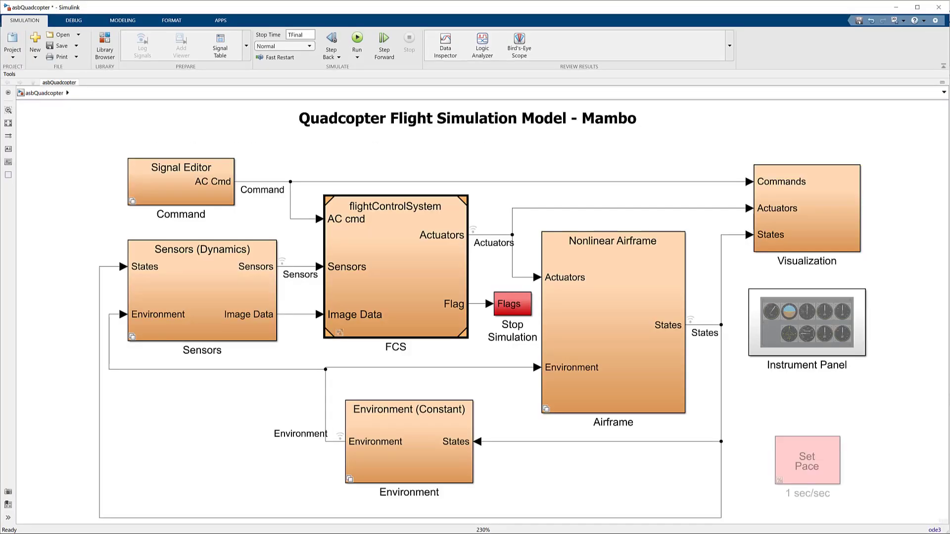
{"action": "left_click", "coordinate": [357, 38]}
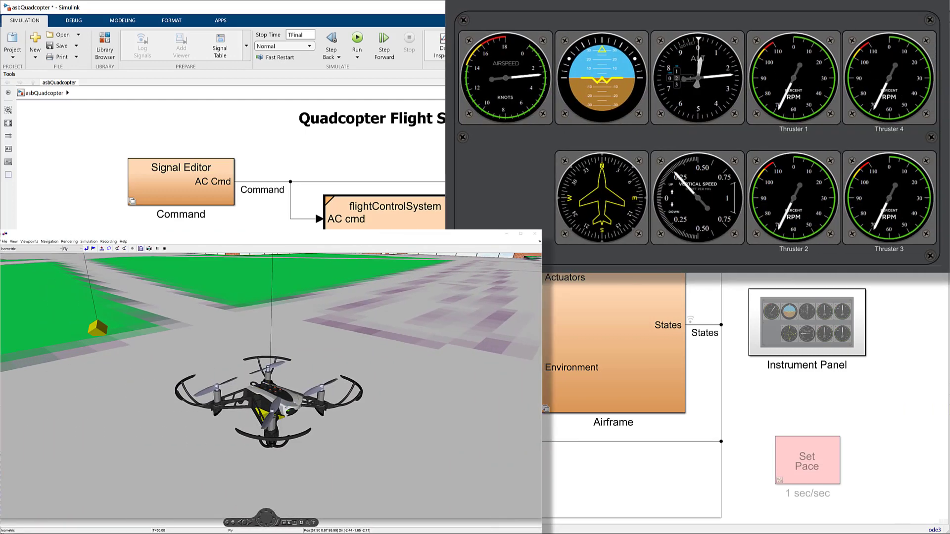